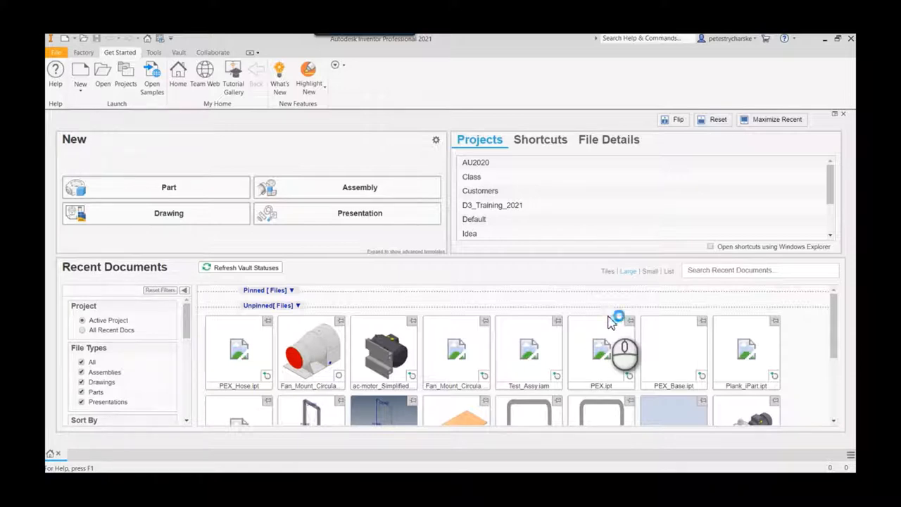
mouse_move(611, 318)
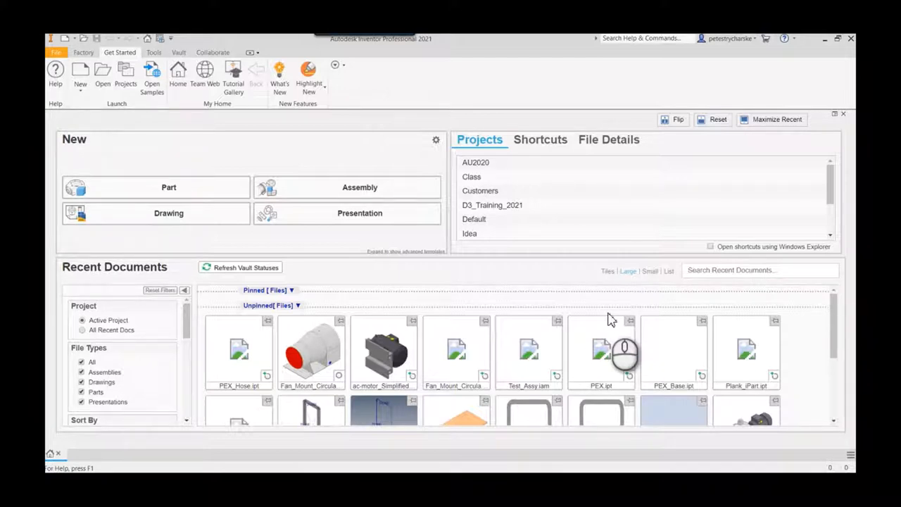
mouse_move(516, 312)
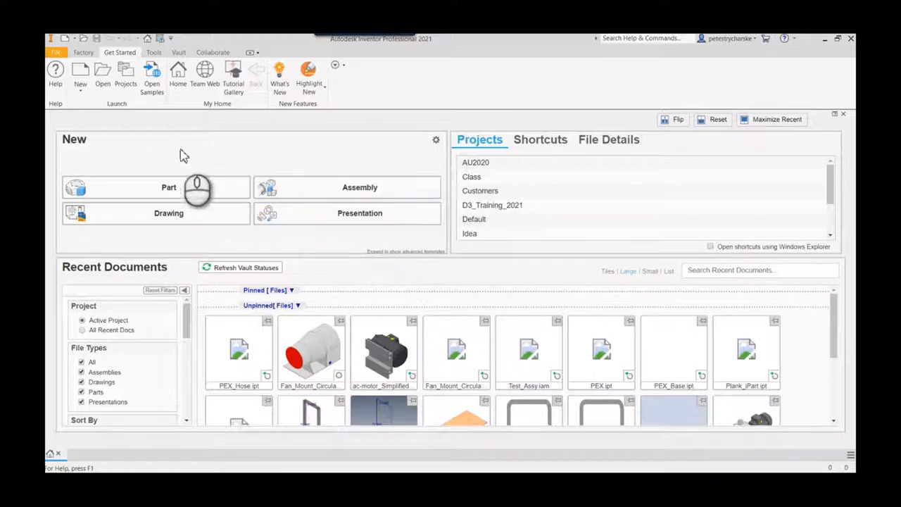
mouse_move(125, 76)
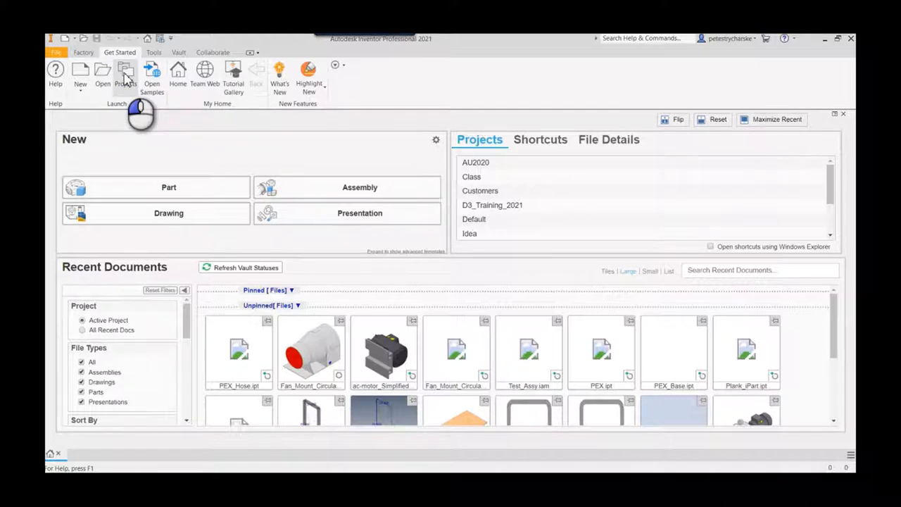
- Show the Projects dialog with the Pete_Vault project's details displayed
click(123, 74)
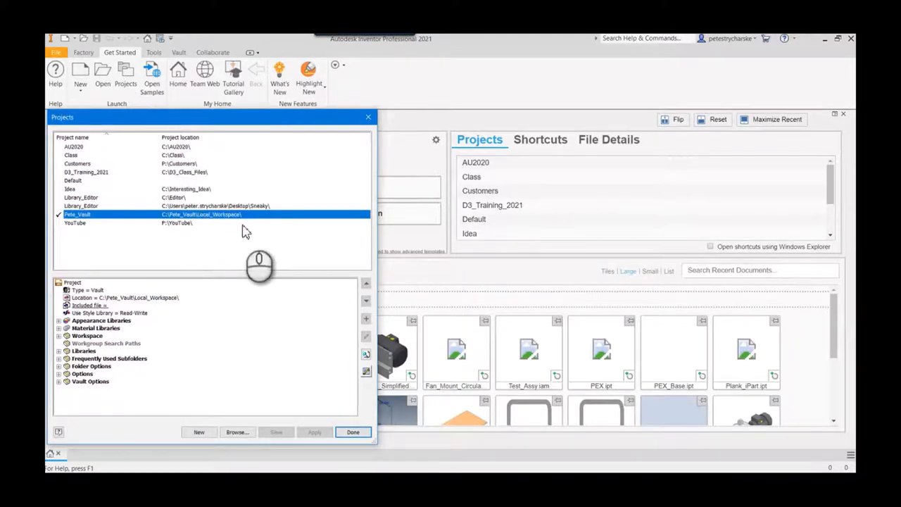
mouse_move(227, 228)
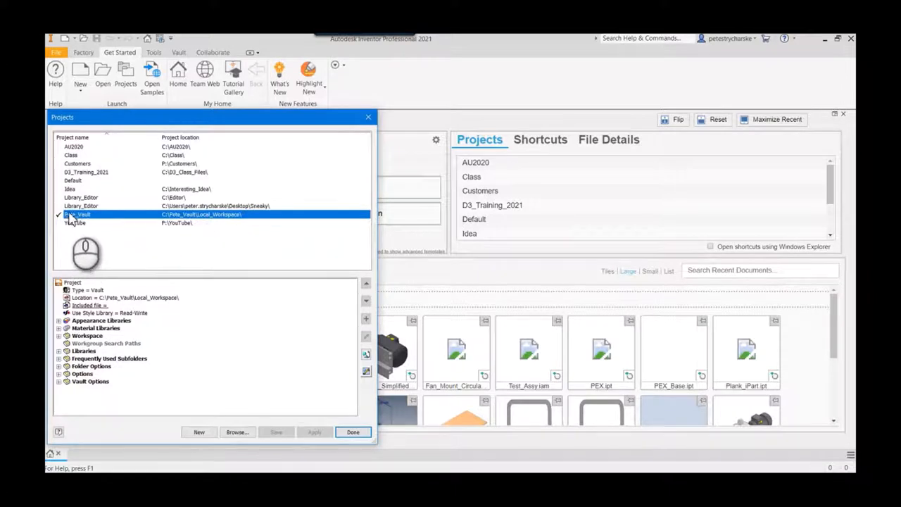
mouse_move(80, 222)
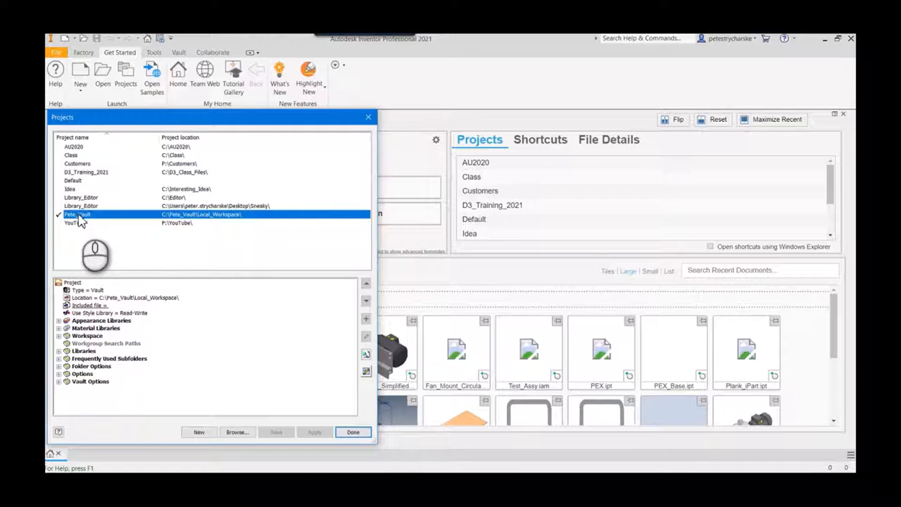
mouse_move(84, 185)
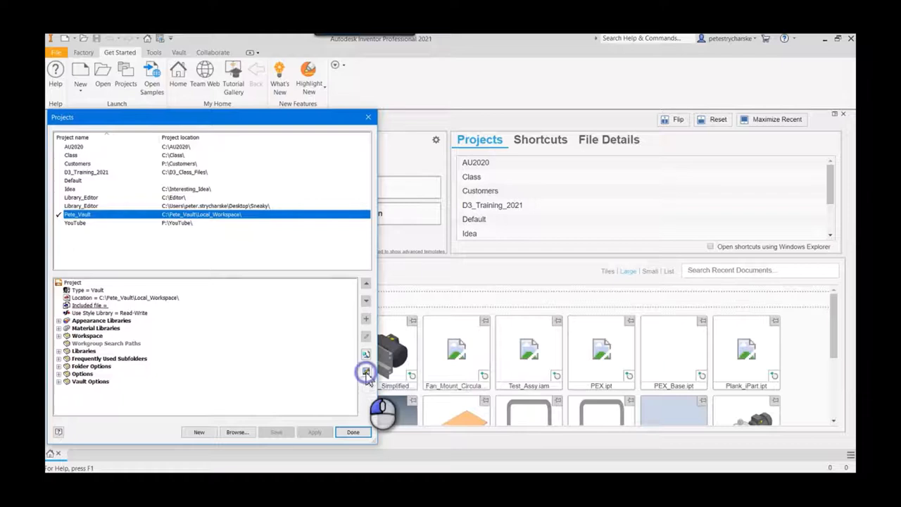
- Create a new Content Center library named My_Custom_Library in the Pete_Vault project's library configuration
click(363, 372)
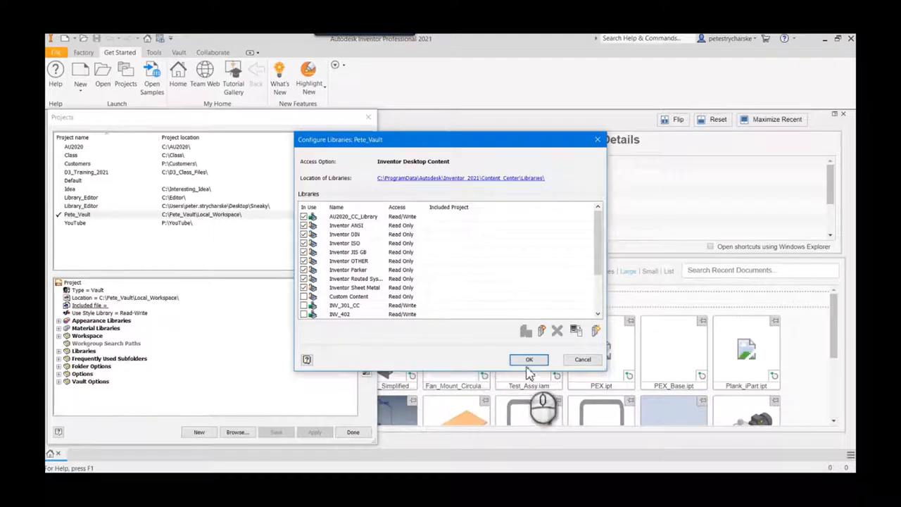
mouse_move(541, 331)
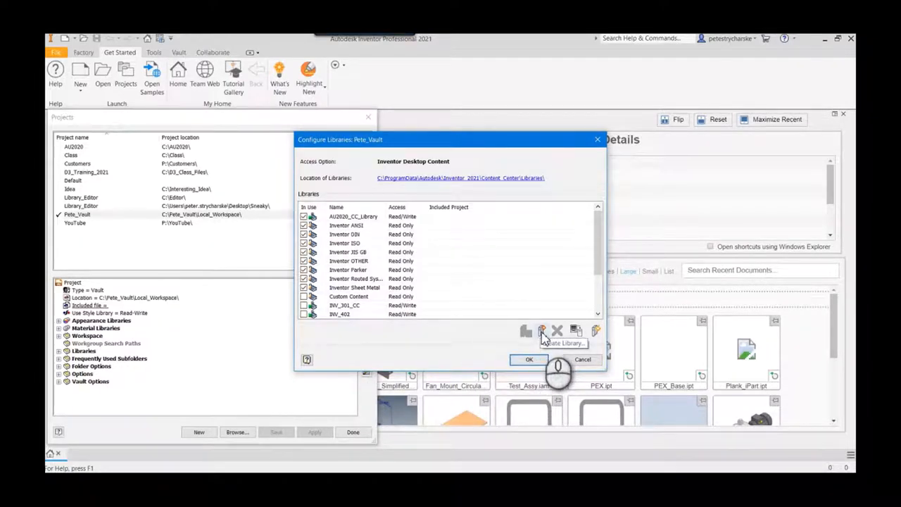
click(540, 330)
text(M)
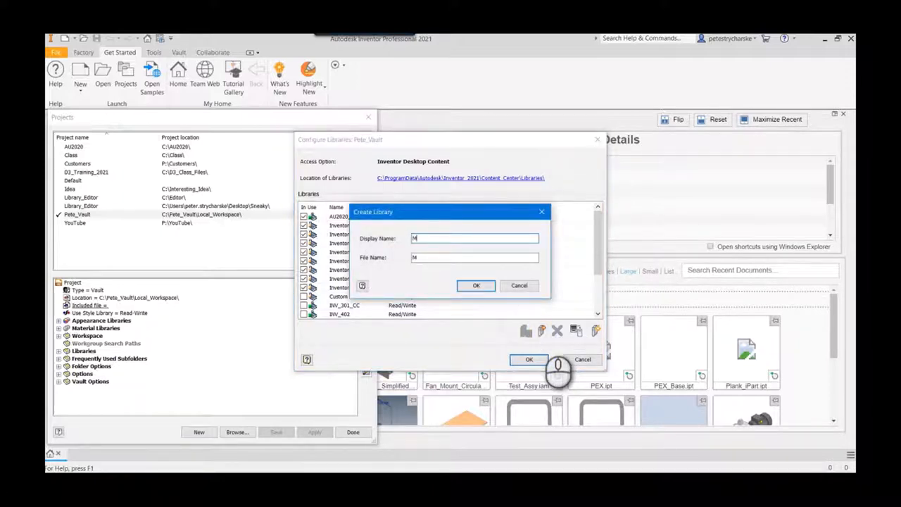
text(y_Custom_Library)
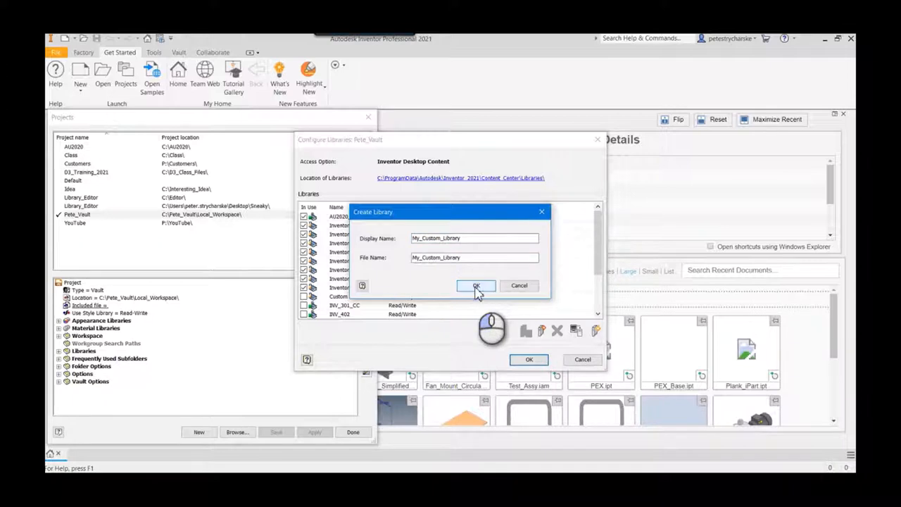
click(476, 286)
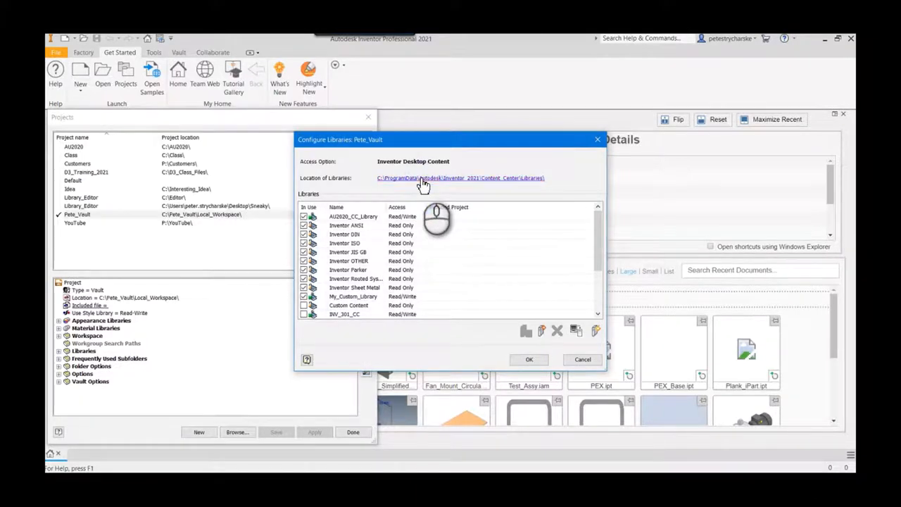
- Keep My_Custom_Library as read/write and accept the library configuration changes
click(448, 178)
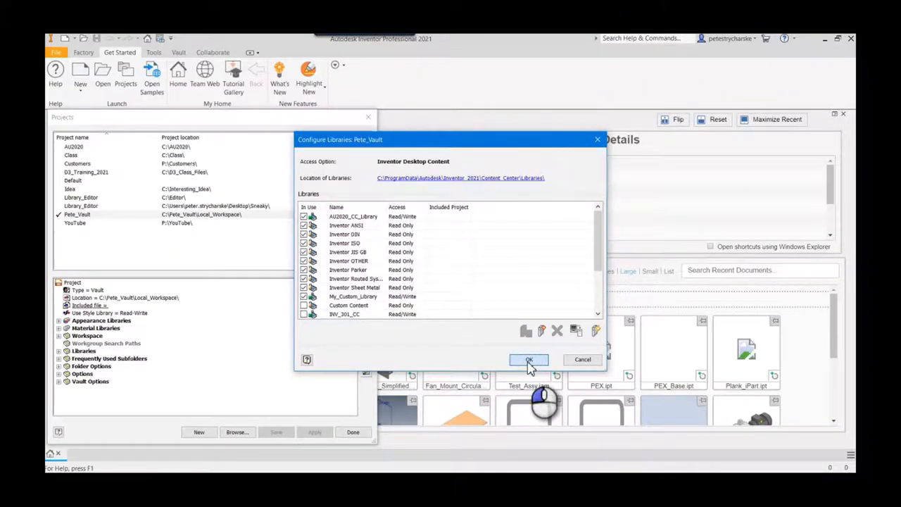
click(529, 361)
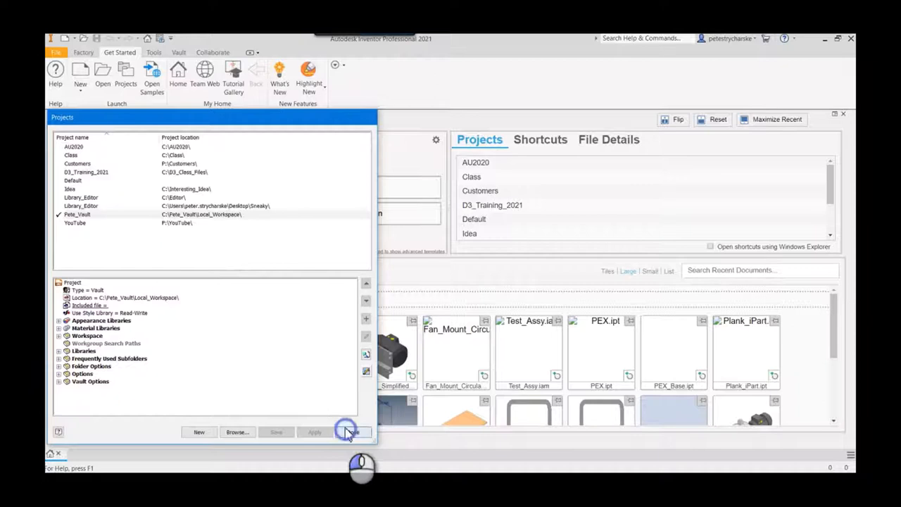
- Close Projects and check the Content Center Editor's Library list for My_Custom_Library
click(352, 432)
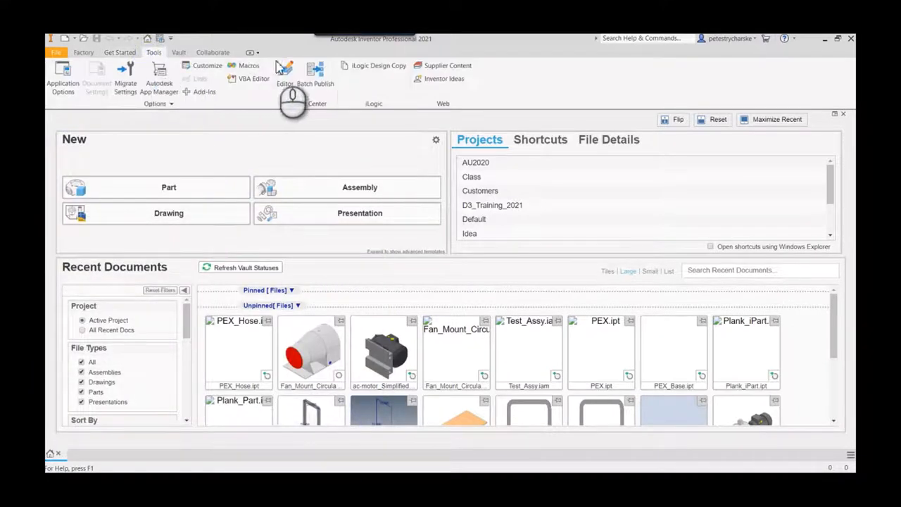
click(286, 73)
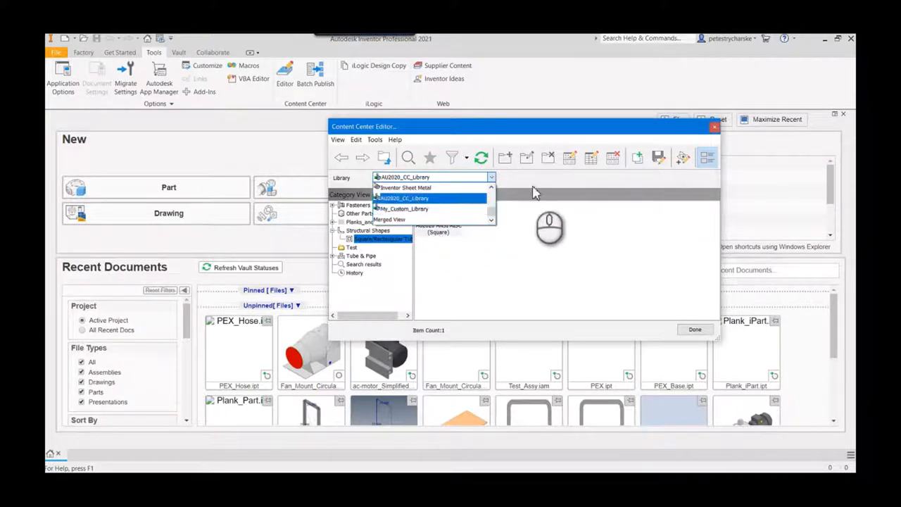
click(696, 330)
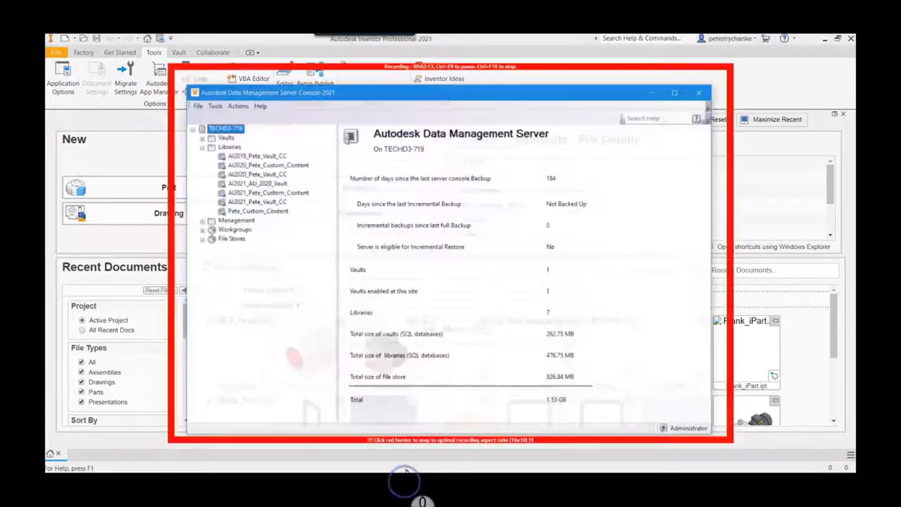
- Maximize the ADMS Console window showing the server's seven libraries
click(673, 93)
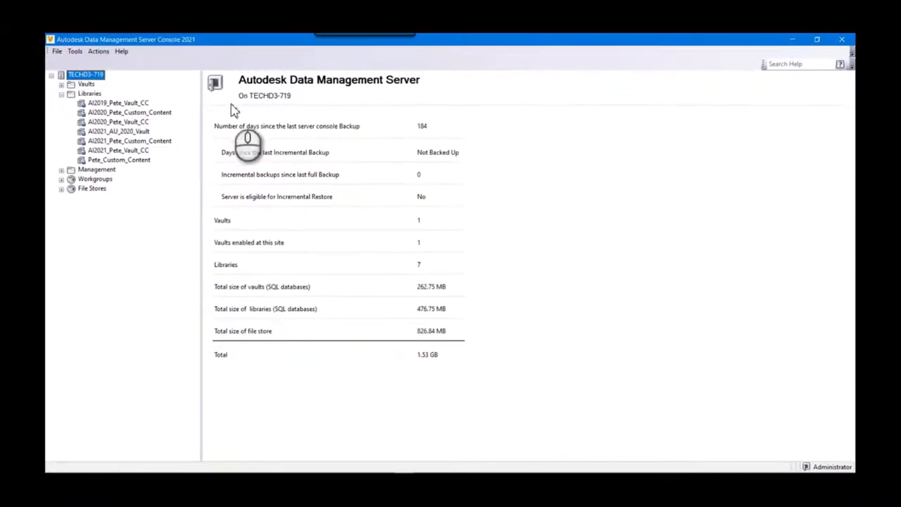
mouse_move(105, 160)
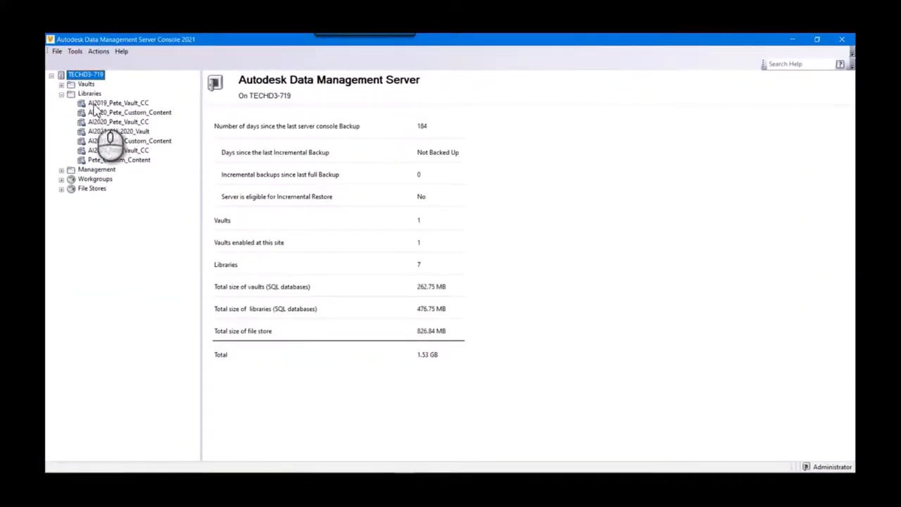
- Create a new server library named My_Custom_Vault_Library under the Libraries group
right_click(90, 93)
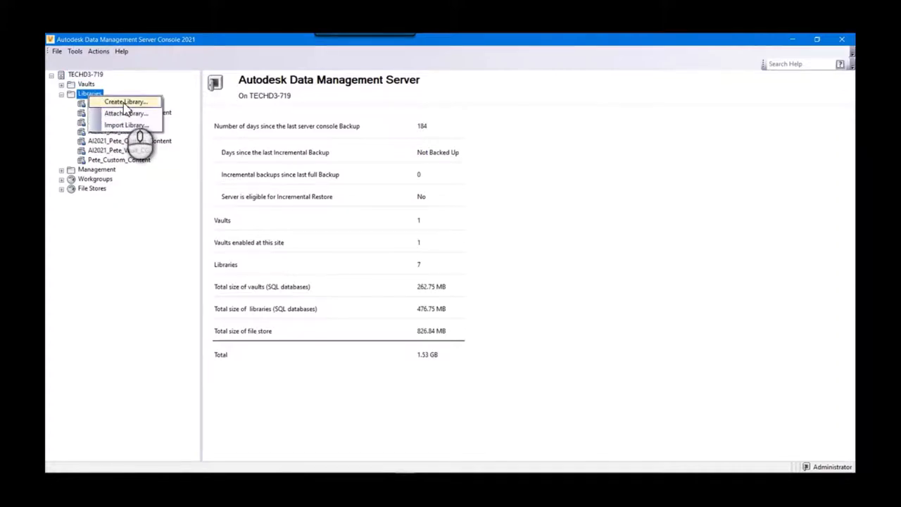
click(126, 101)
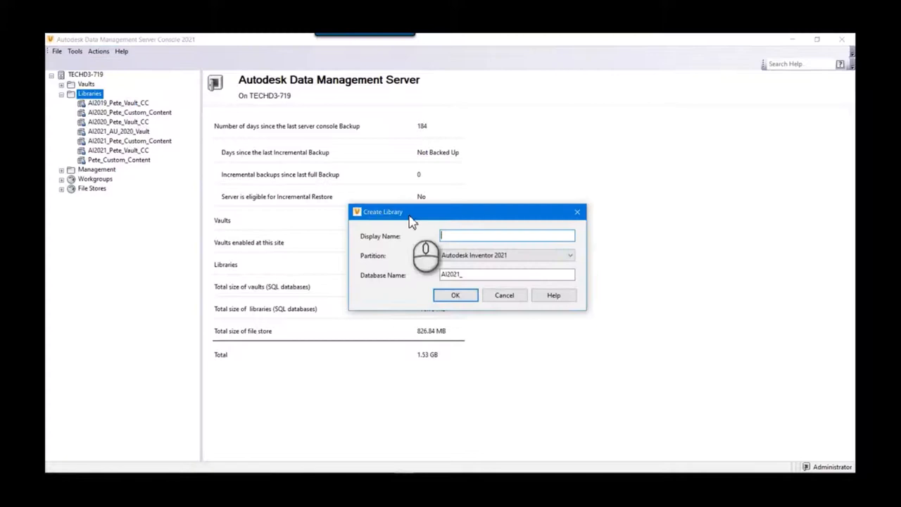
text(M)
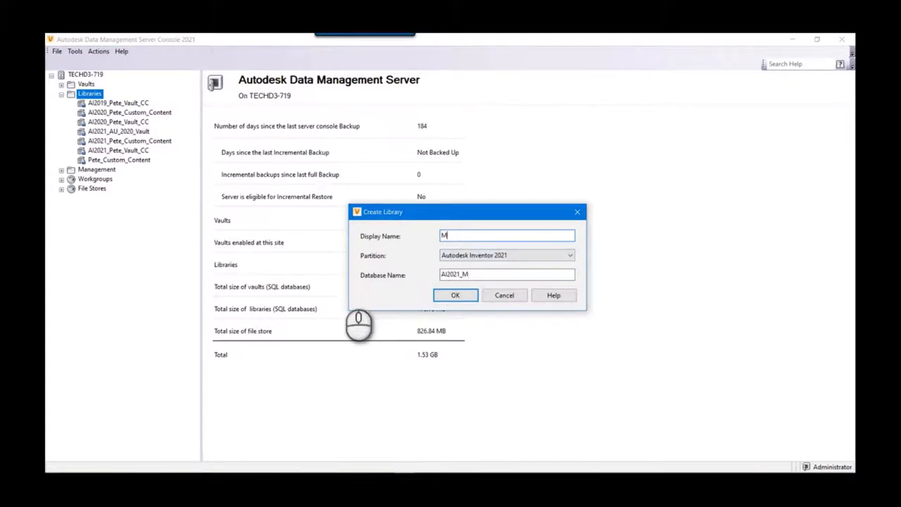
text(y_Custom_)
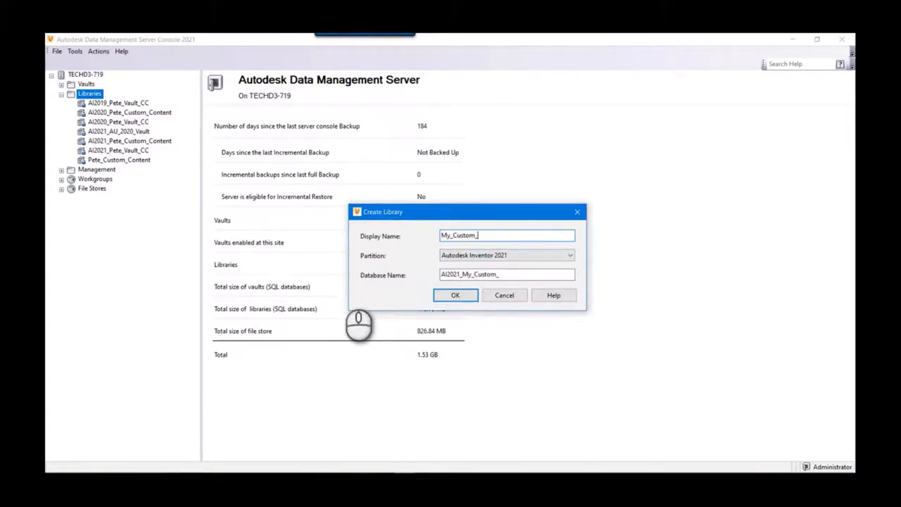
text(Vault_)
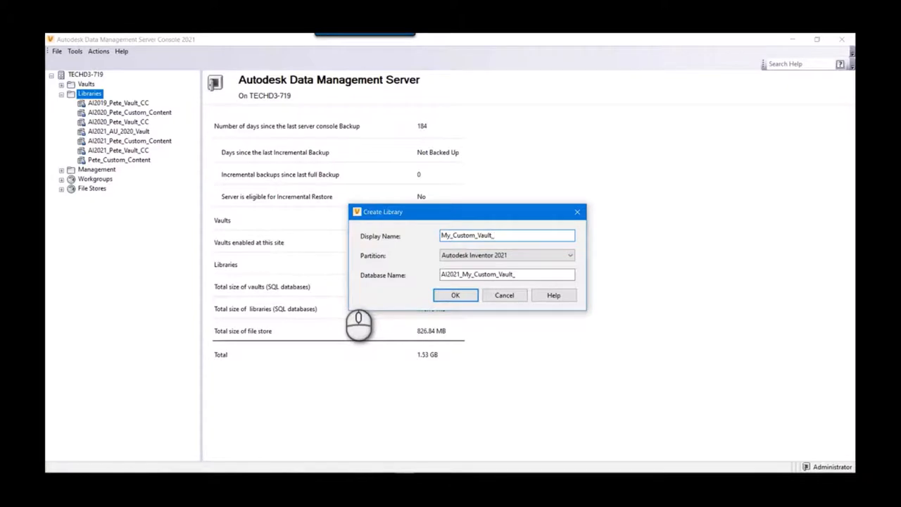
text(Library)
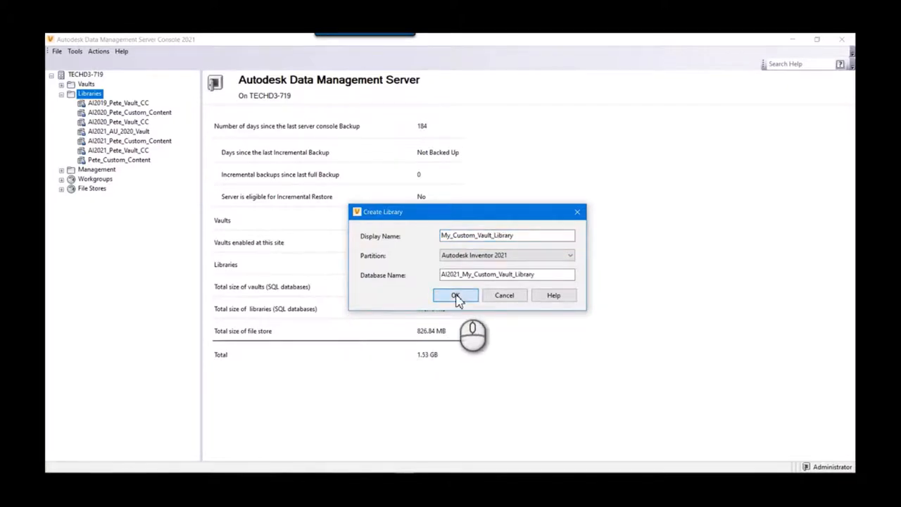
click(456, 296)
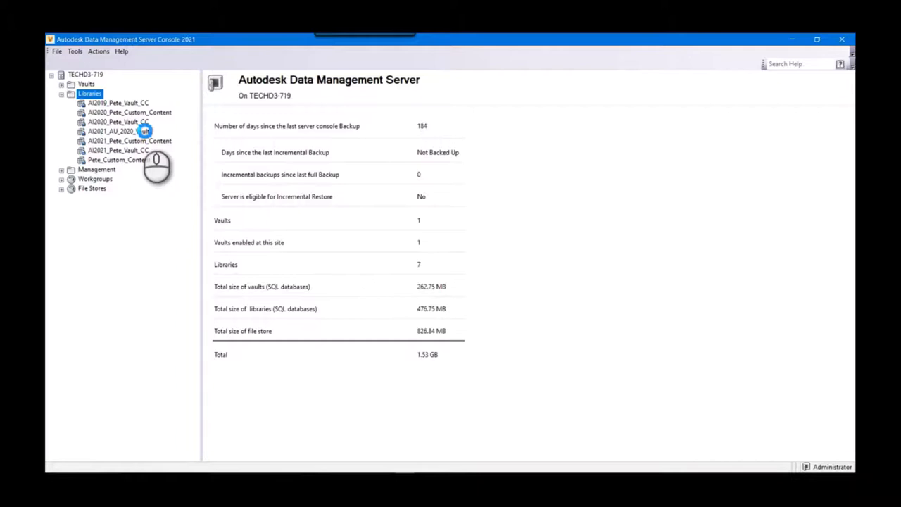
mouse_move(143, 150)
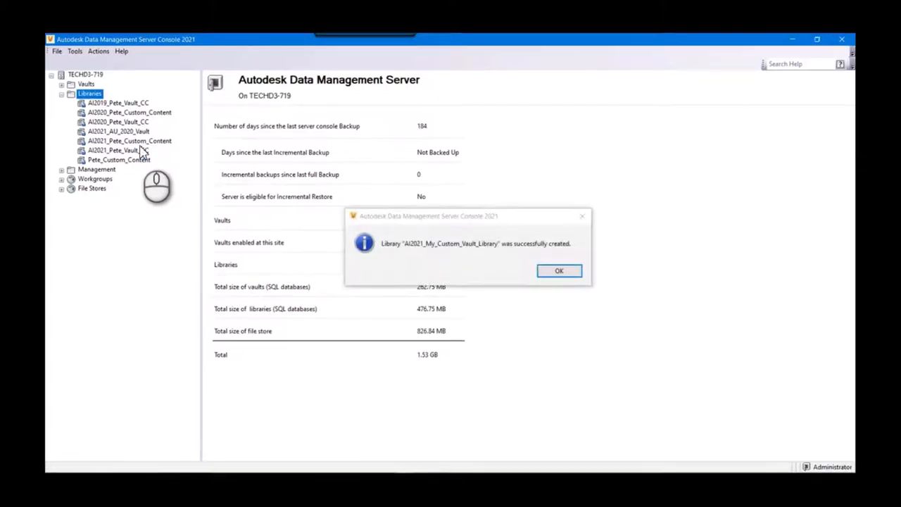
mouse_move(563, 278)
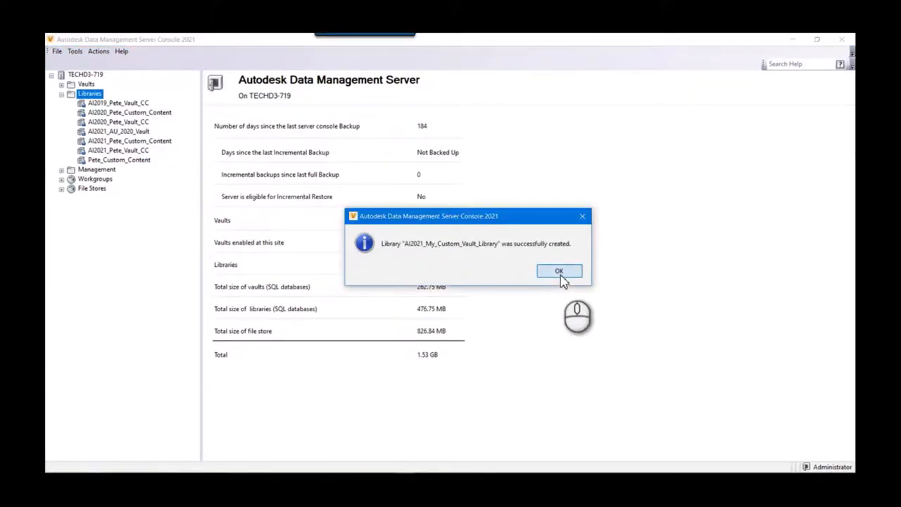
- Dismiss the creation message and display AU2021_My_Custom_Vault_Library's details
click(559, 270)
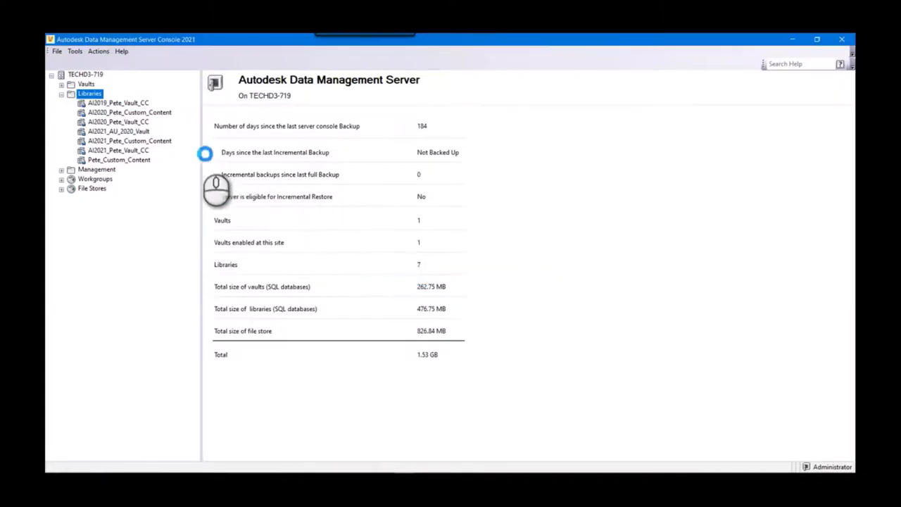
click(130, 141)
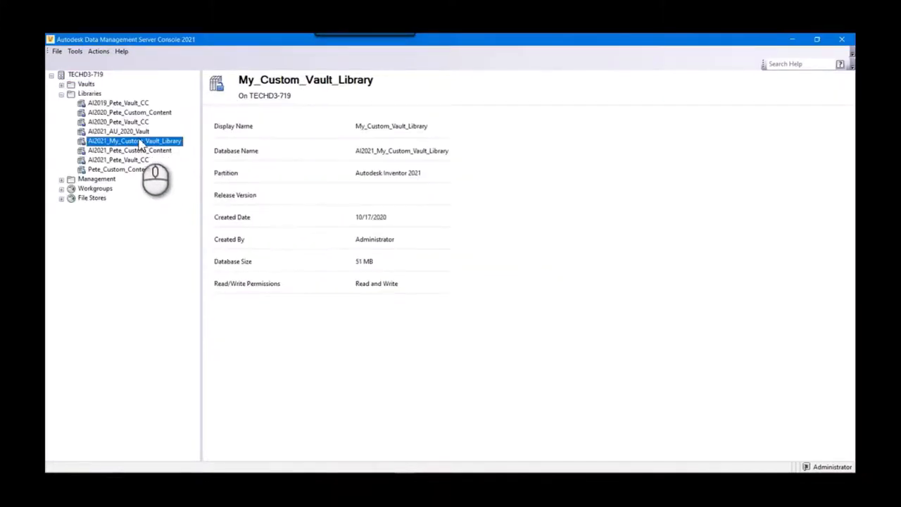
mouse_move(312, 242)
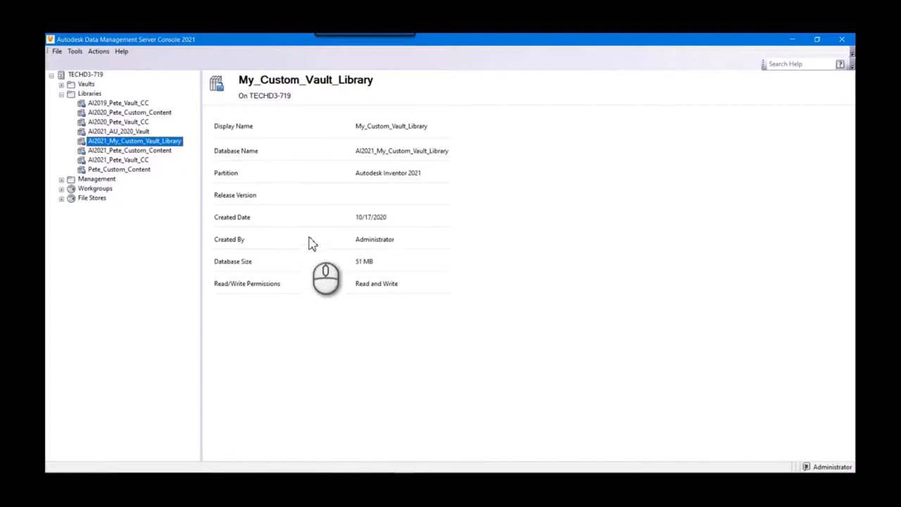
mouse_move(476, 336)
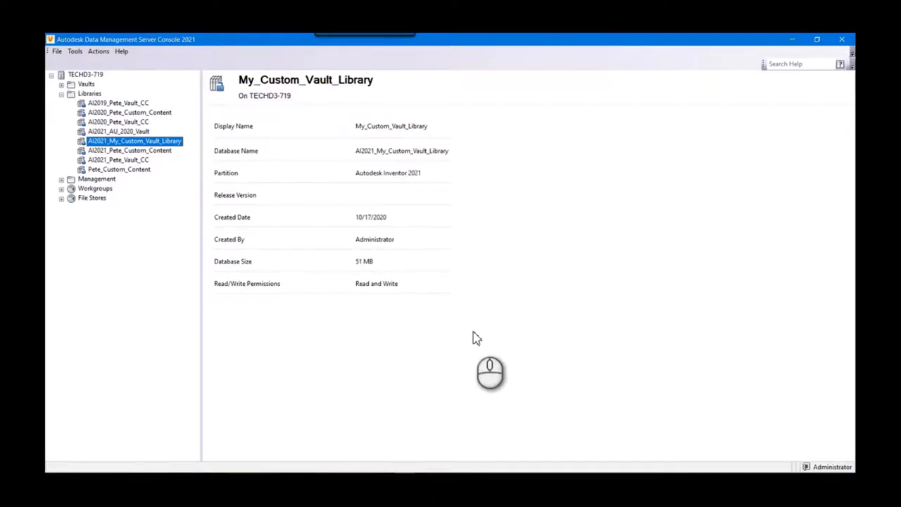
mouse_move(445, 428)
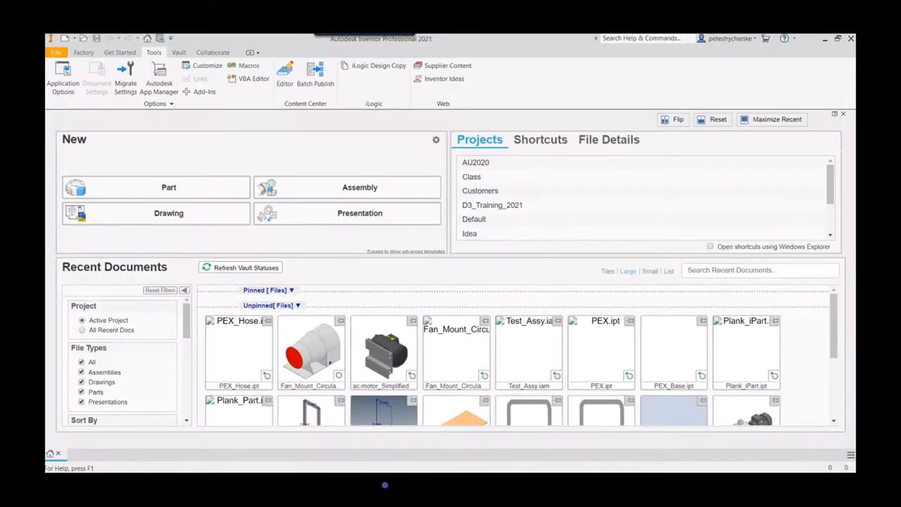
- Return to the Projects dialog and start the Library Transfer Guide for Pete_Vault
click(119, 52)
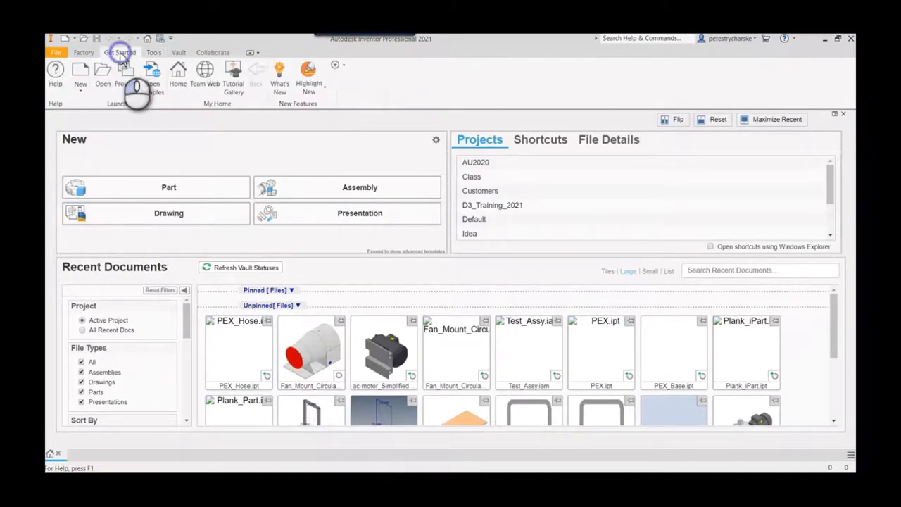
click(126, 73)
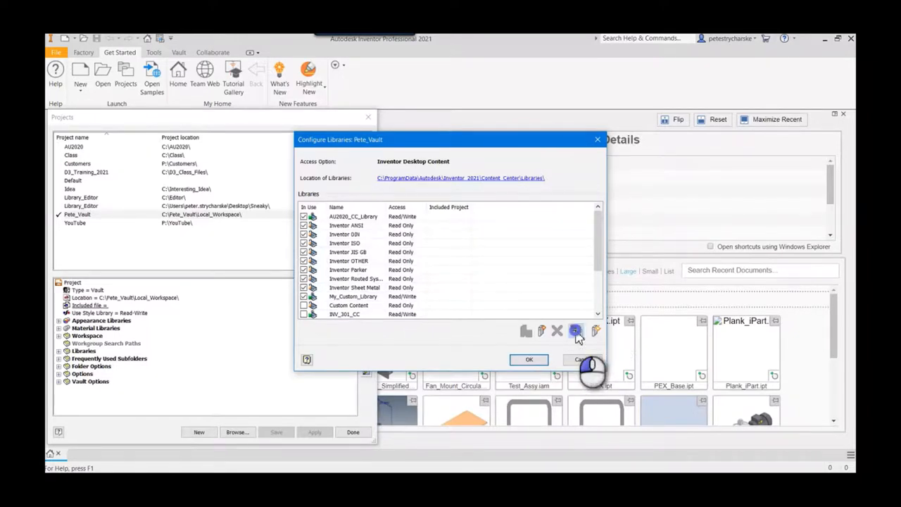
click(577, 331)
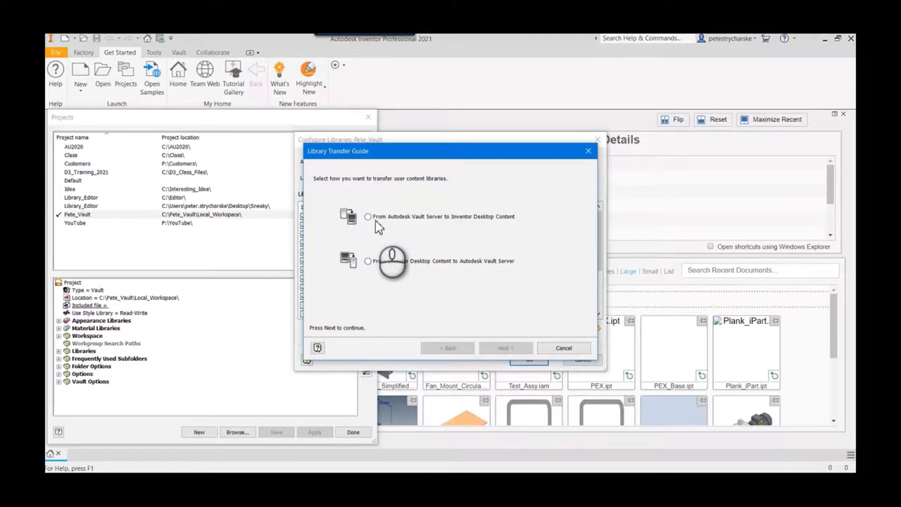
mouse_move(391, 226)
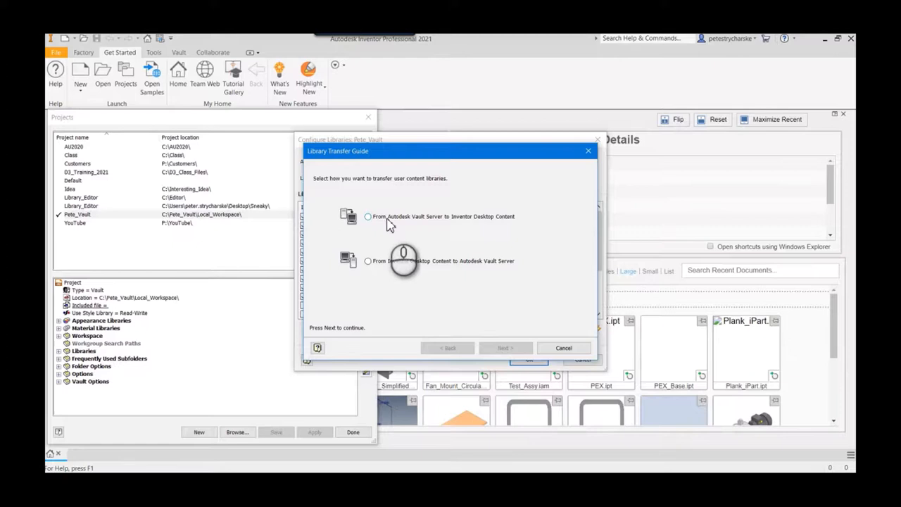
- Pick the Vault-server-to-desktop transfer direction, cancel the guide, and close Configure Libraries
click(369, 217)
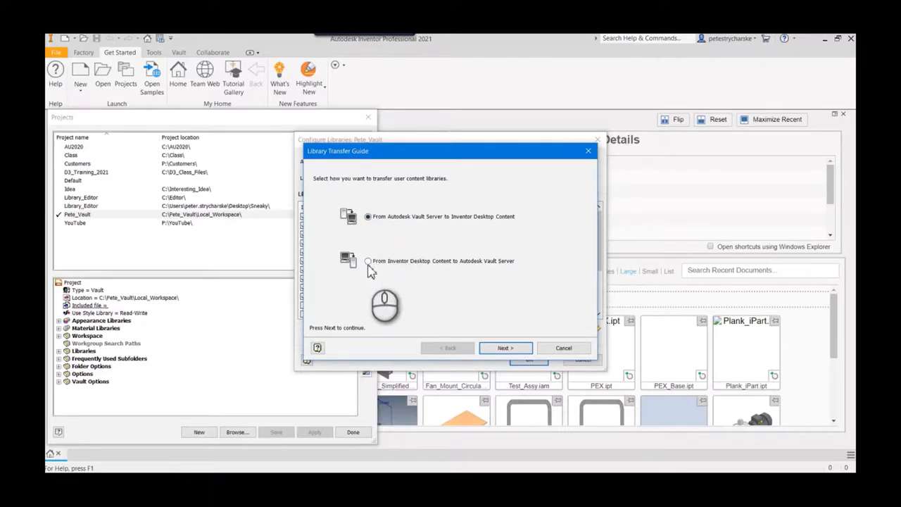
click(368, 260)
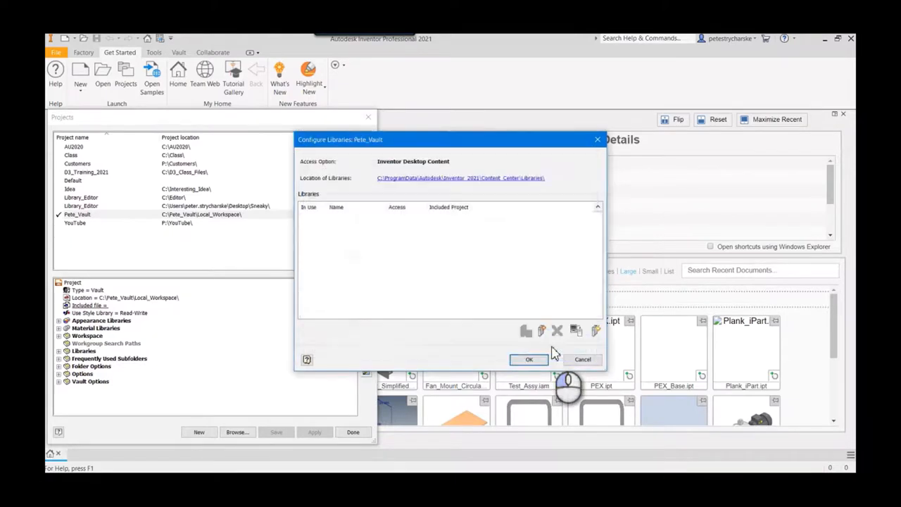
click(529, 359)
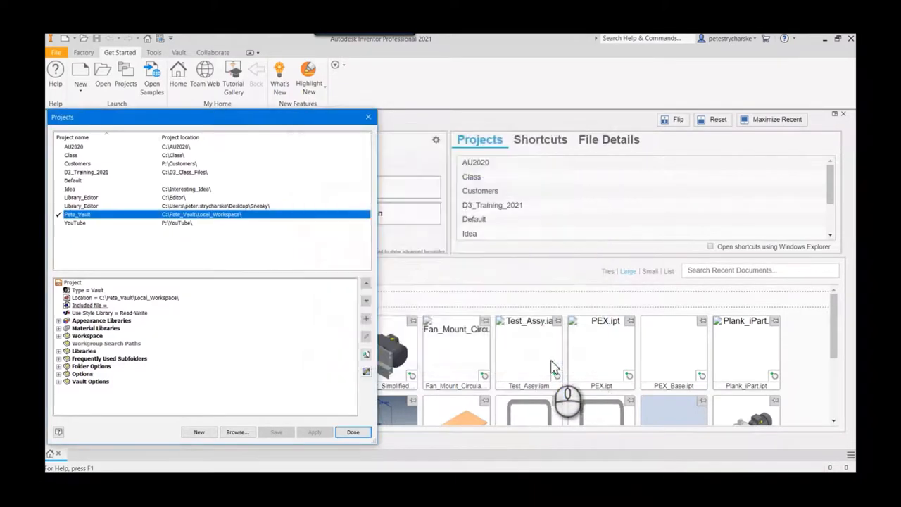
- Close Projects and show the Content Center tab of Application Options with the desktop library path selected
click(352, 431)
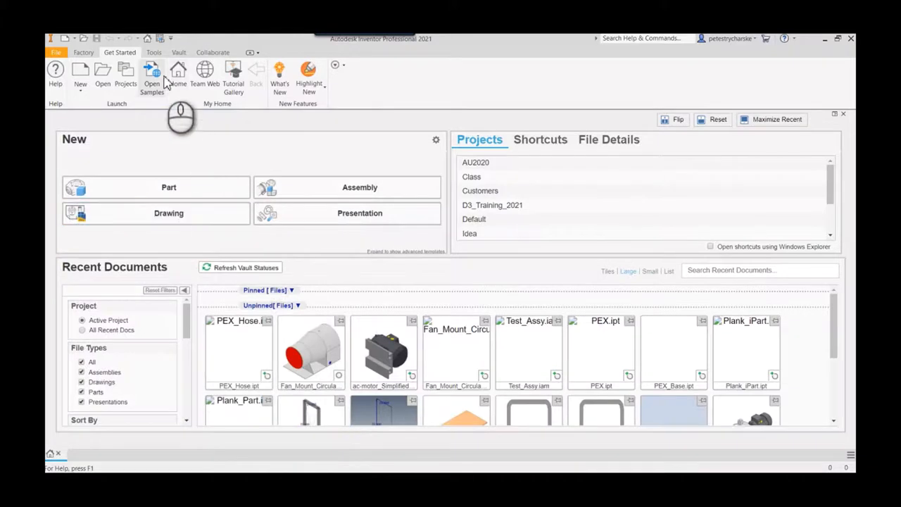
click(153, 52)
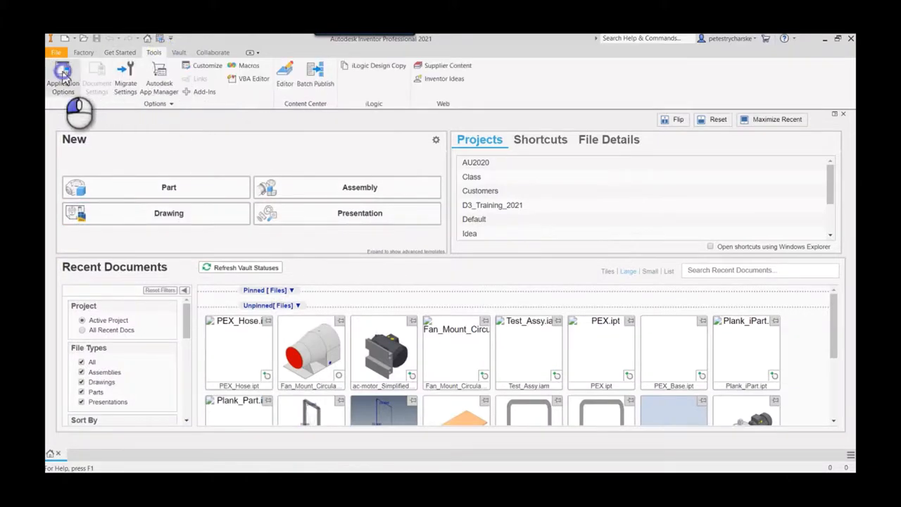
click(62, 76)
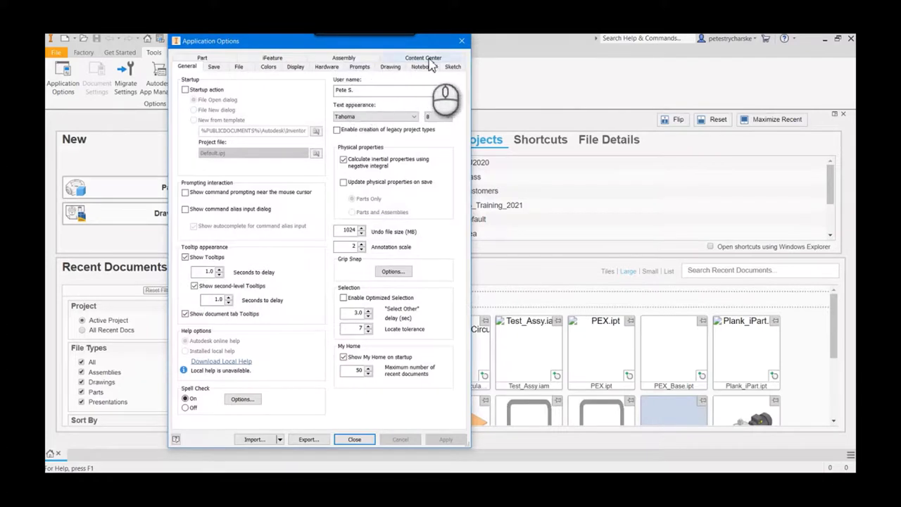
click(422, 58)
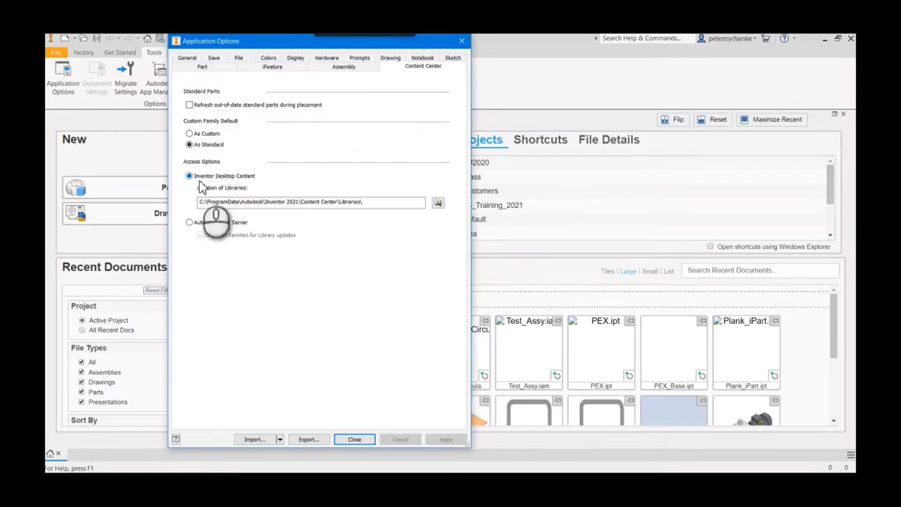
triple_click(310, 203)
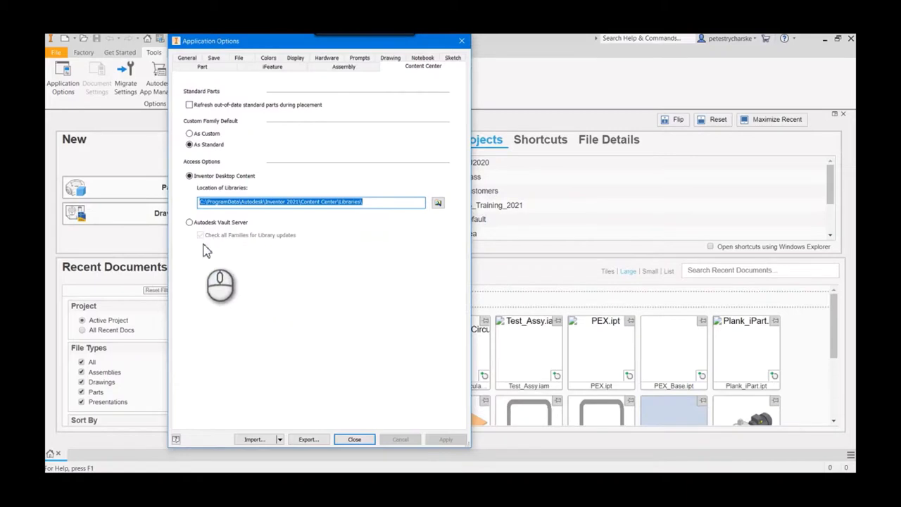
- Toggle access to Autodesk Vault Server and back to Inventor Desktop Content, then cancel without changes
click(188, 222)
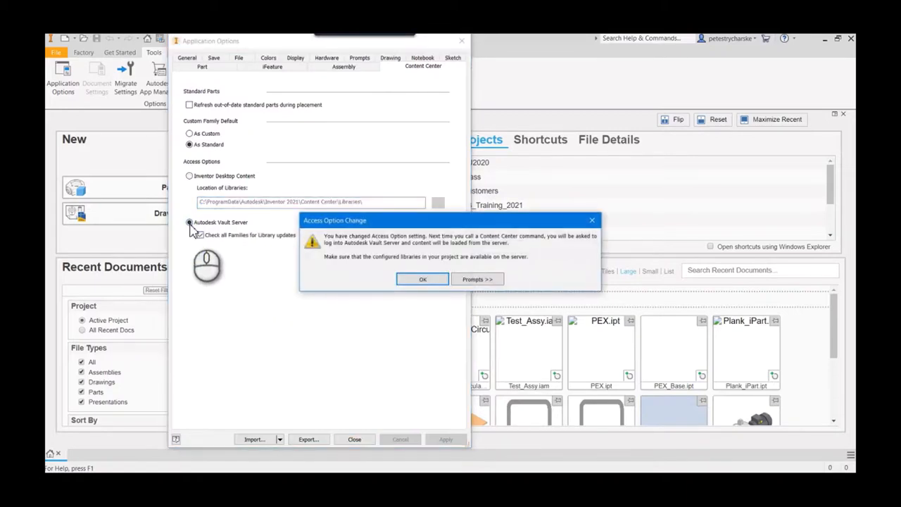
click(422, 279)
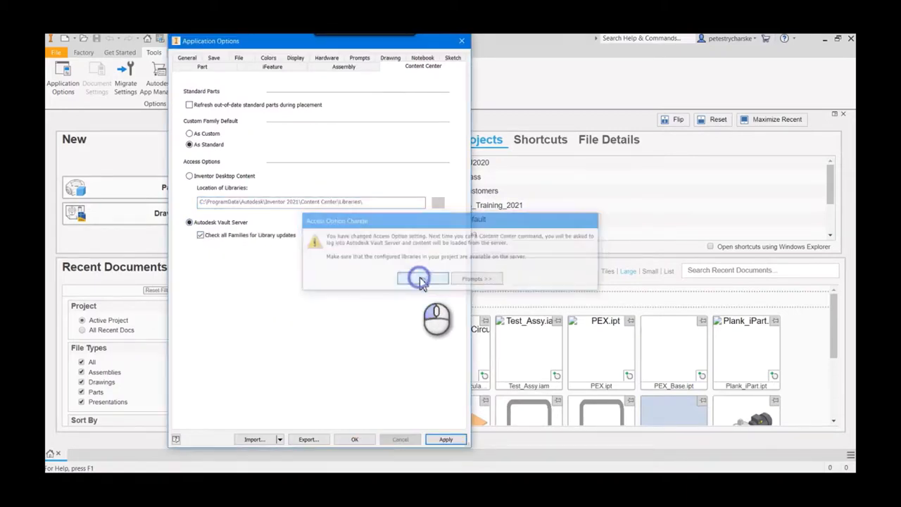
click(189, 176)
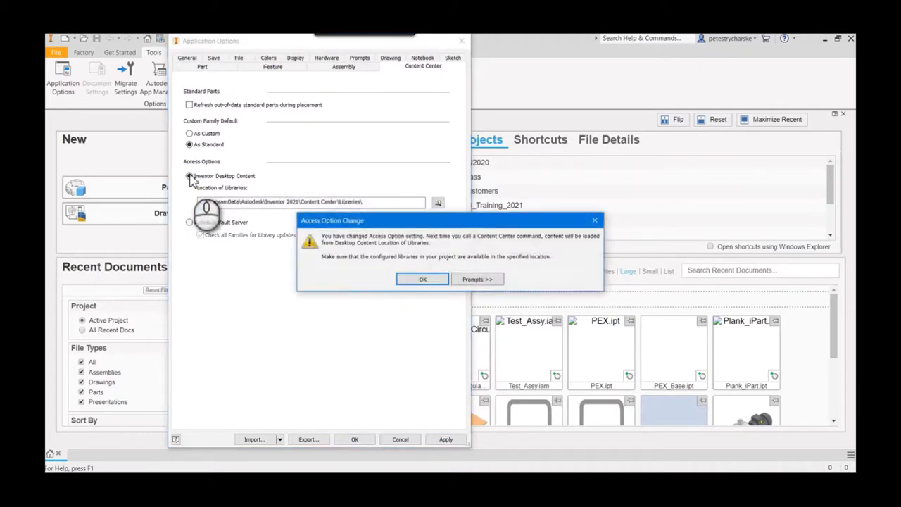
click(422, 278)
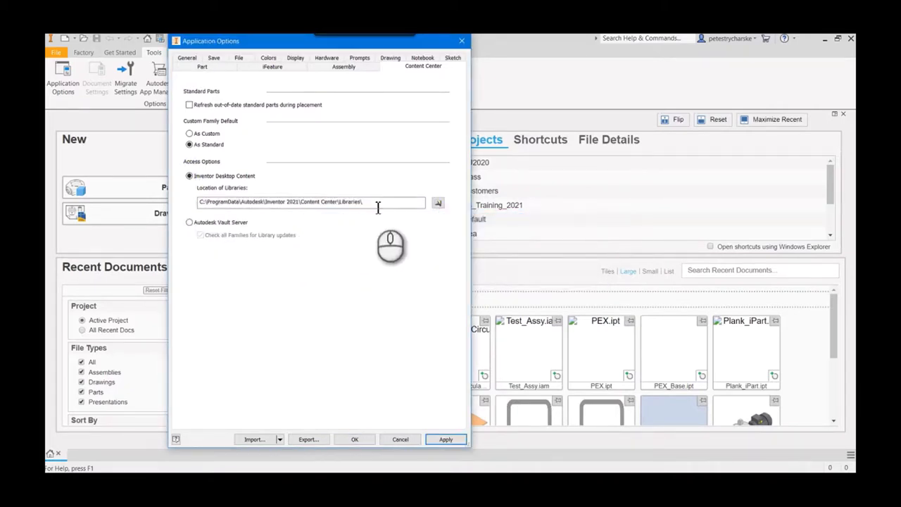
mouse_move(267, 282)
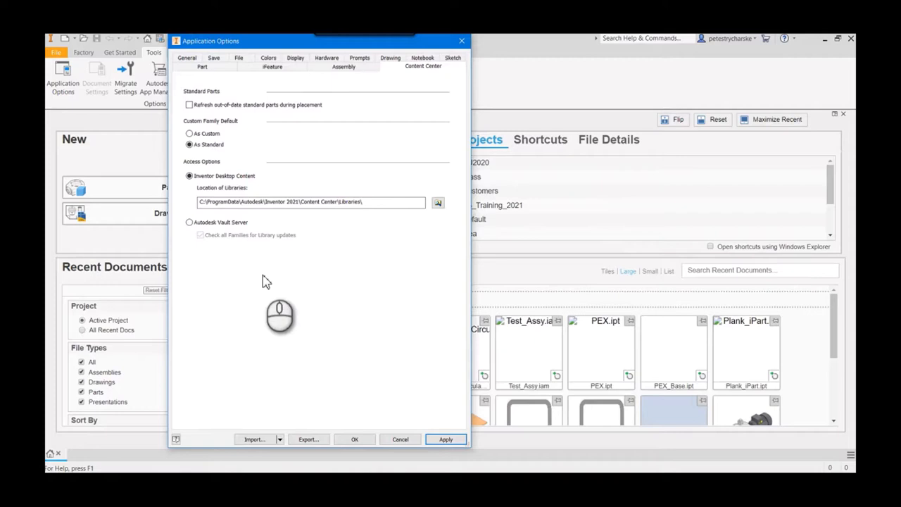
mouse_move(398, 439)
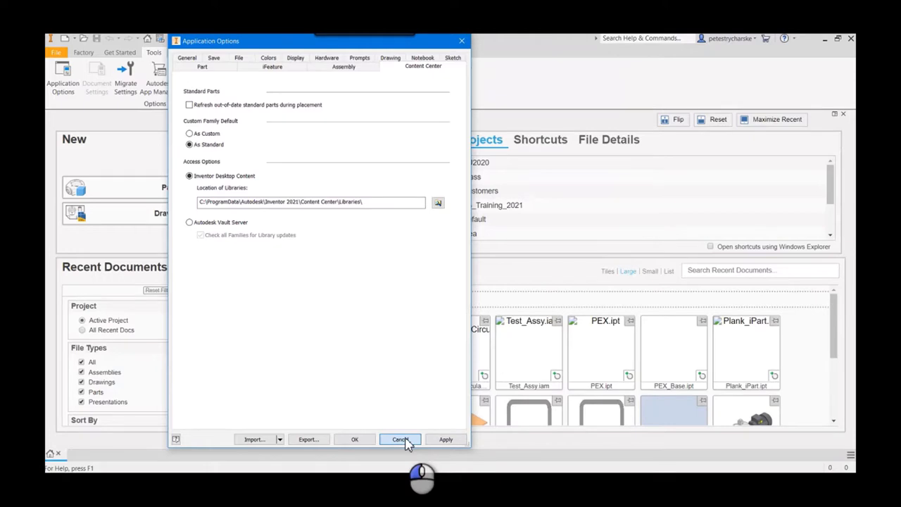
click(400, 440)
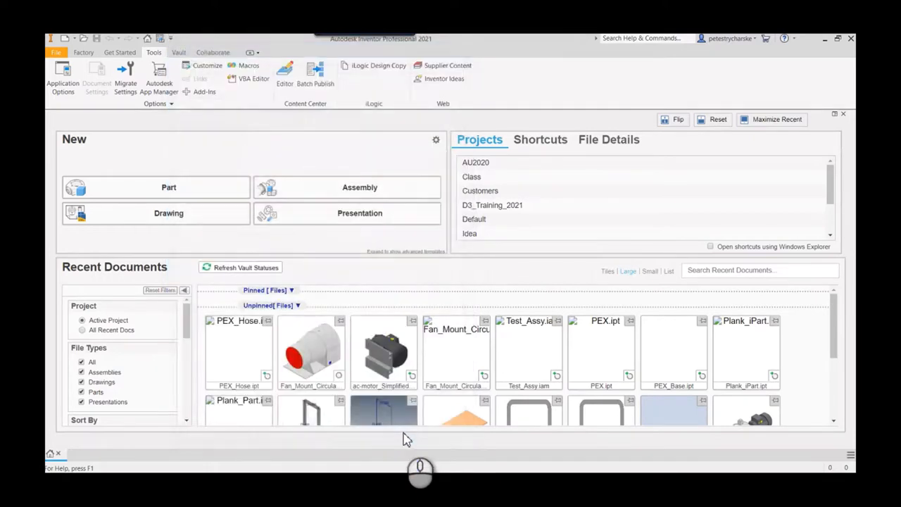
mouse_move(367, 279)
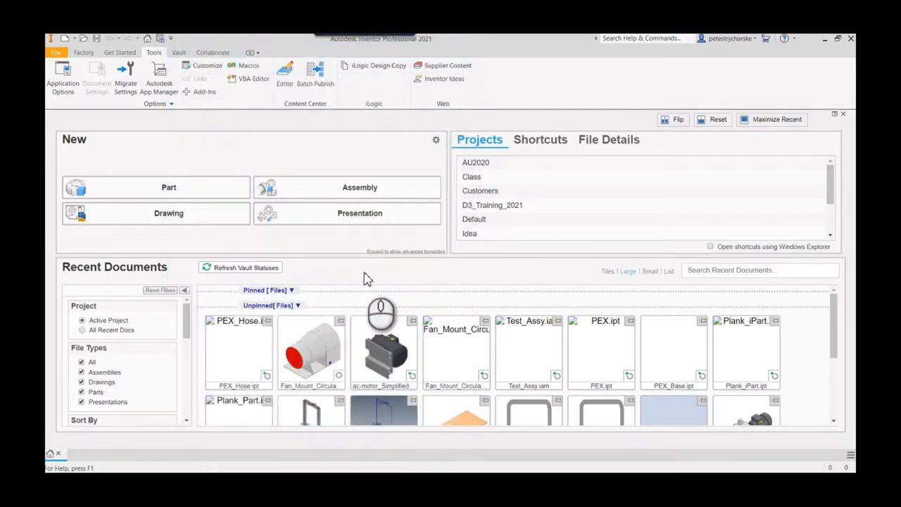